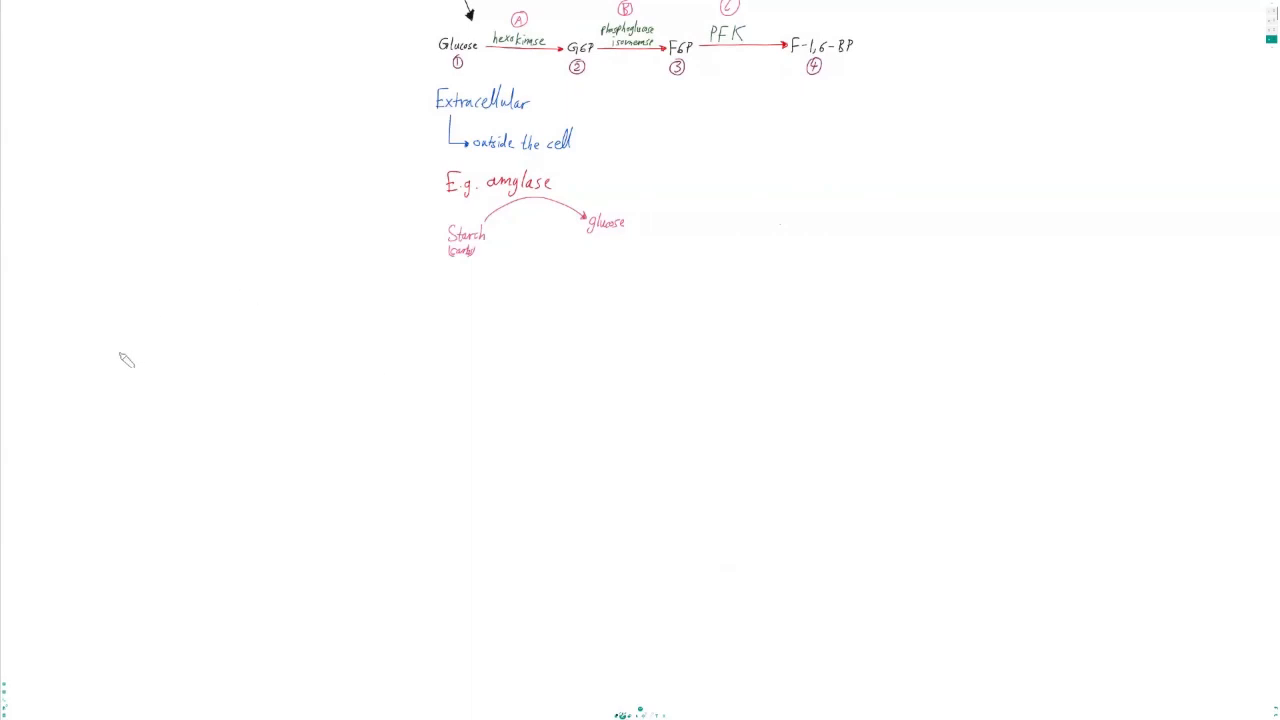
mouse_move(112, 390)
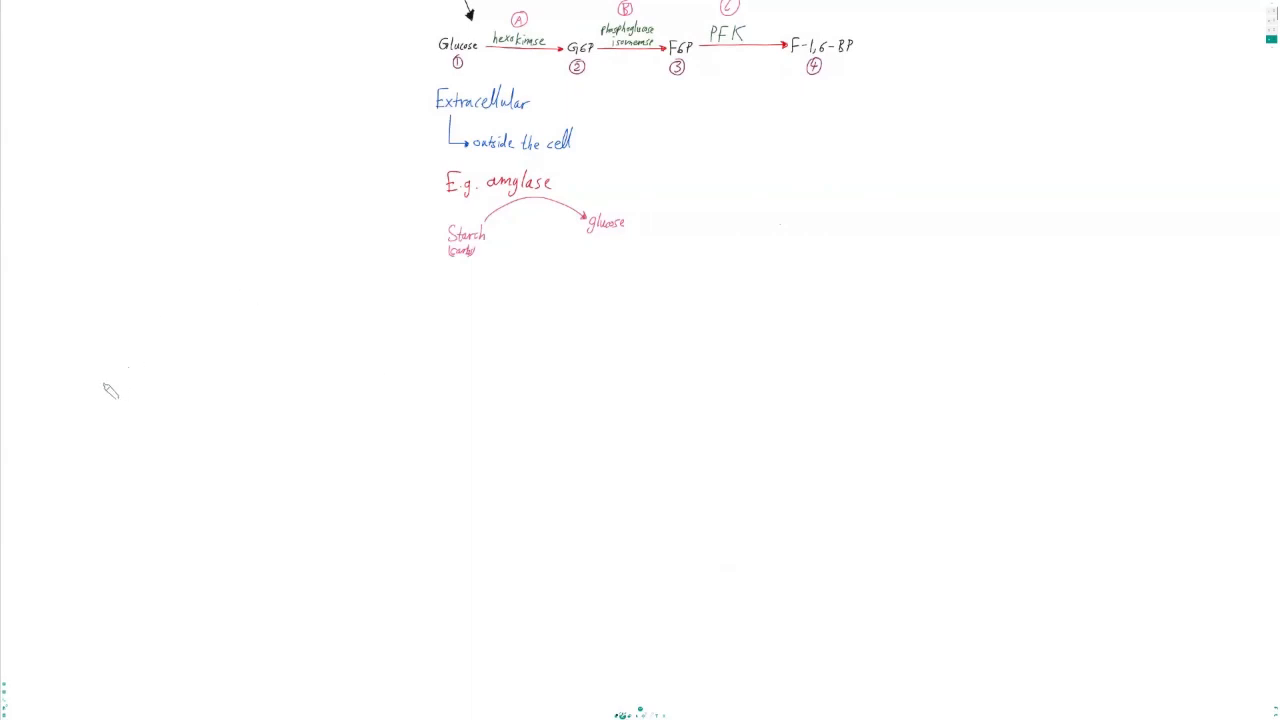
mouse_move(226, 330)
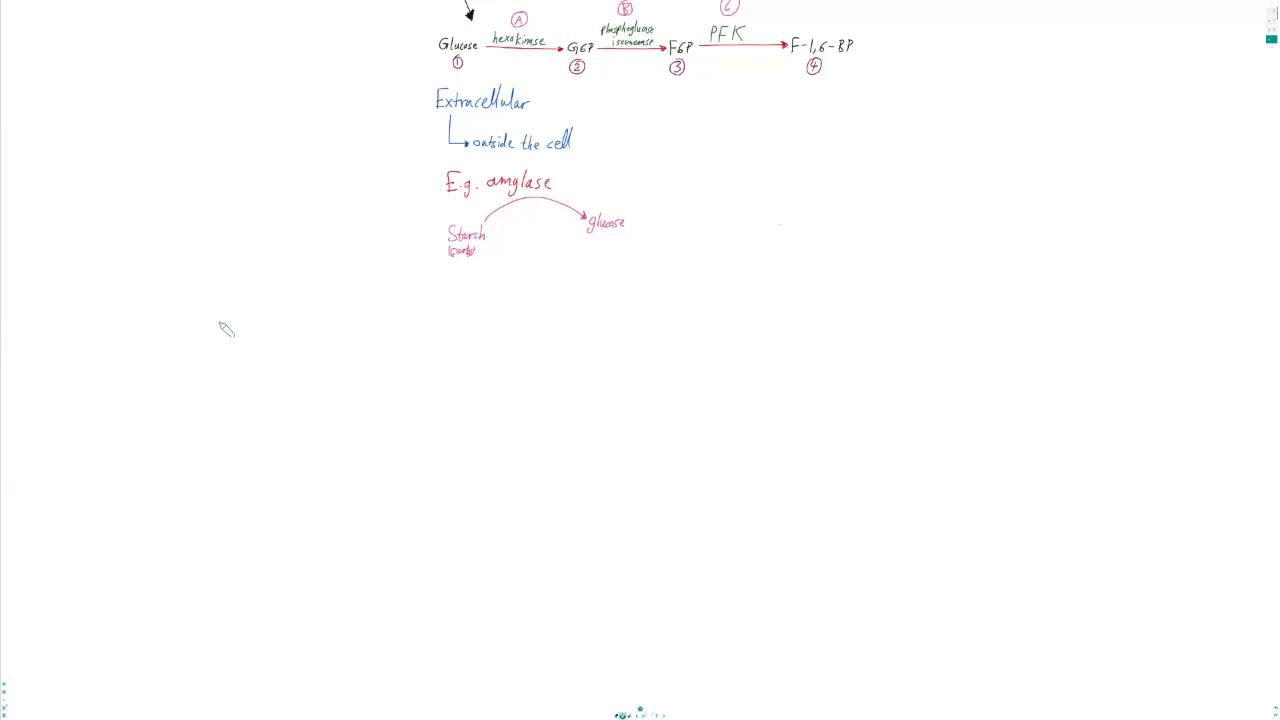
mouse_move(156, 392)
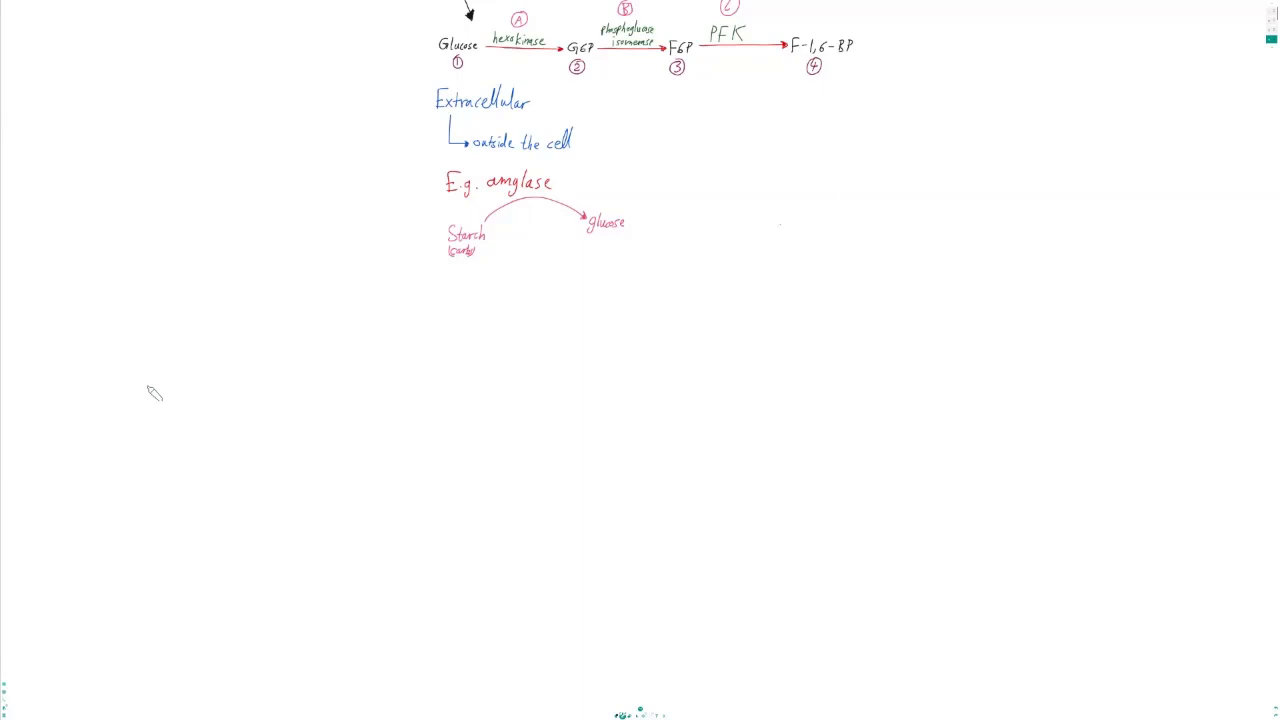
mouse_move(136, 352)
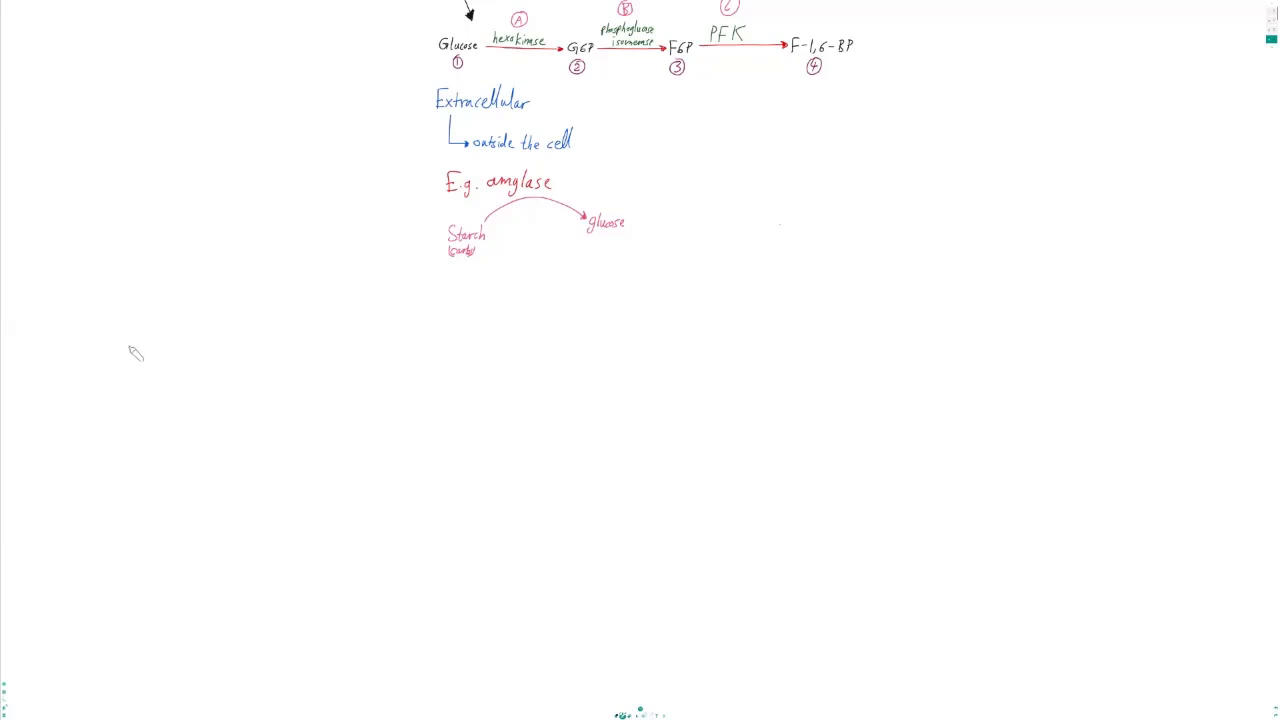
text(CoS)
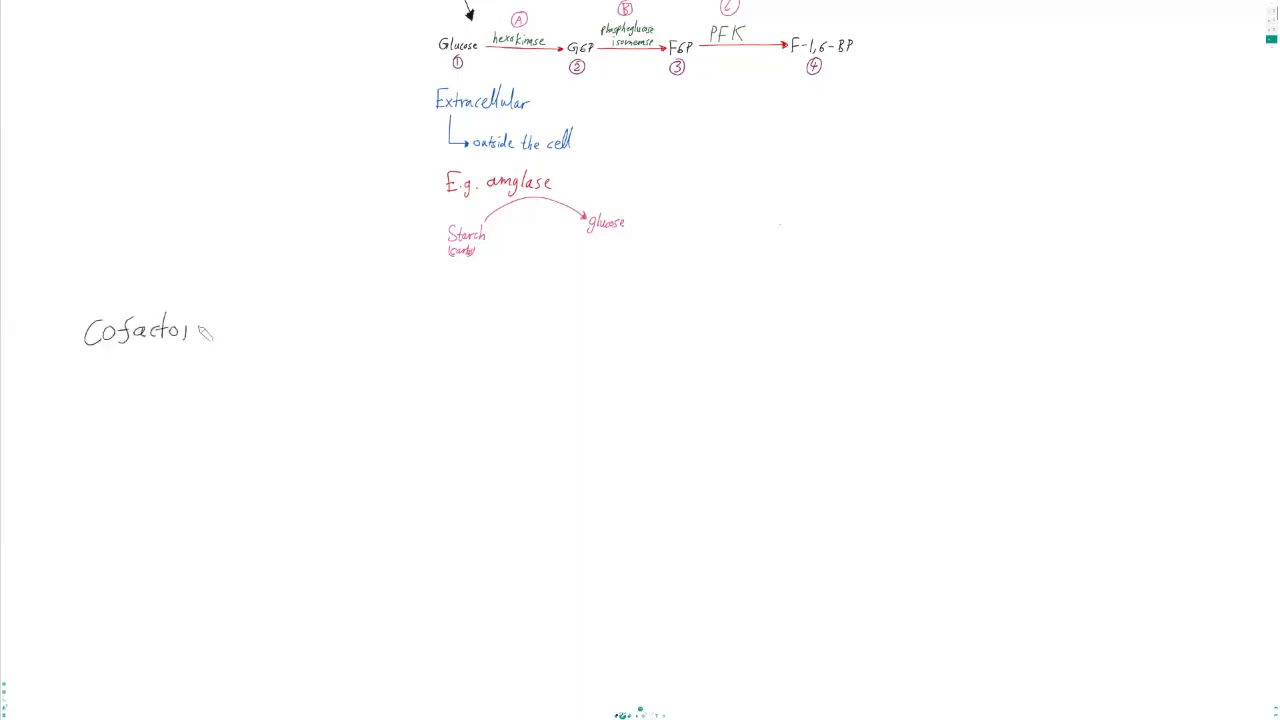
text(=)
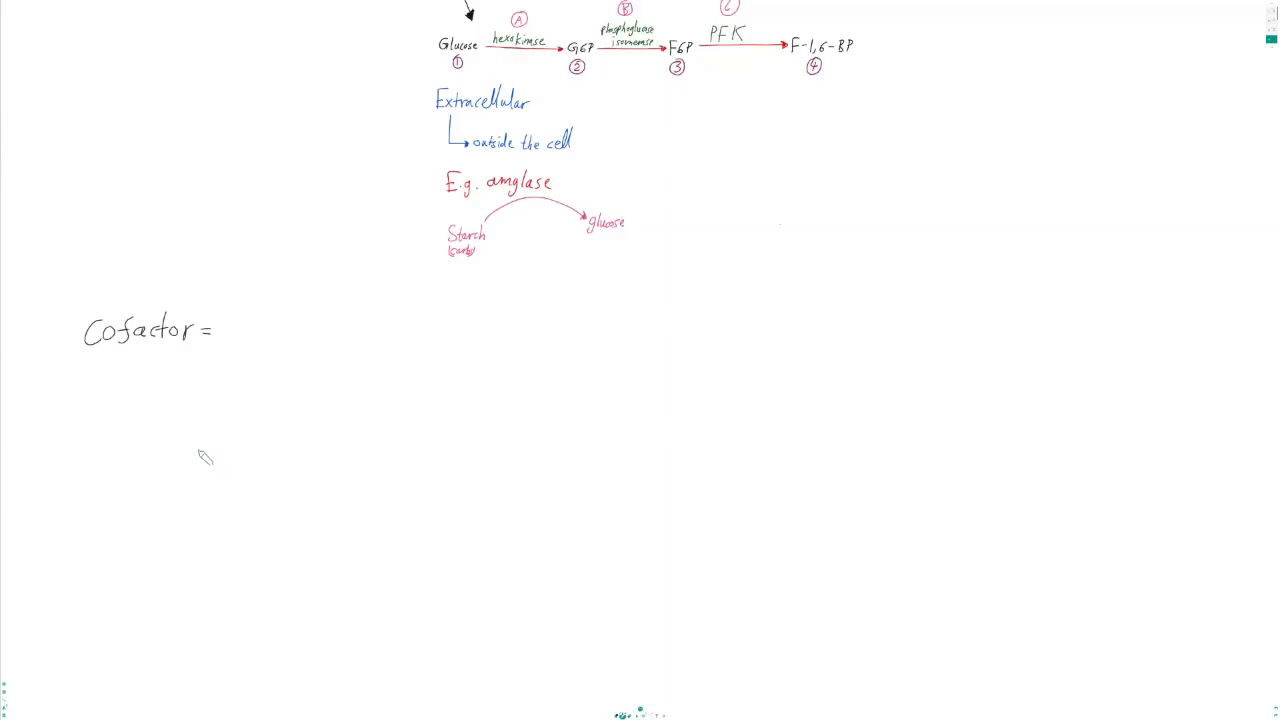
mouse_move(228, 332)
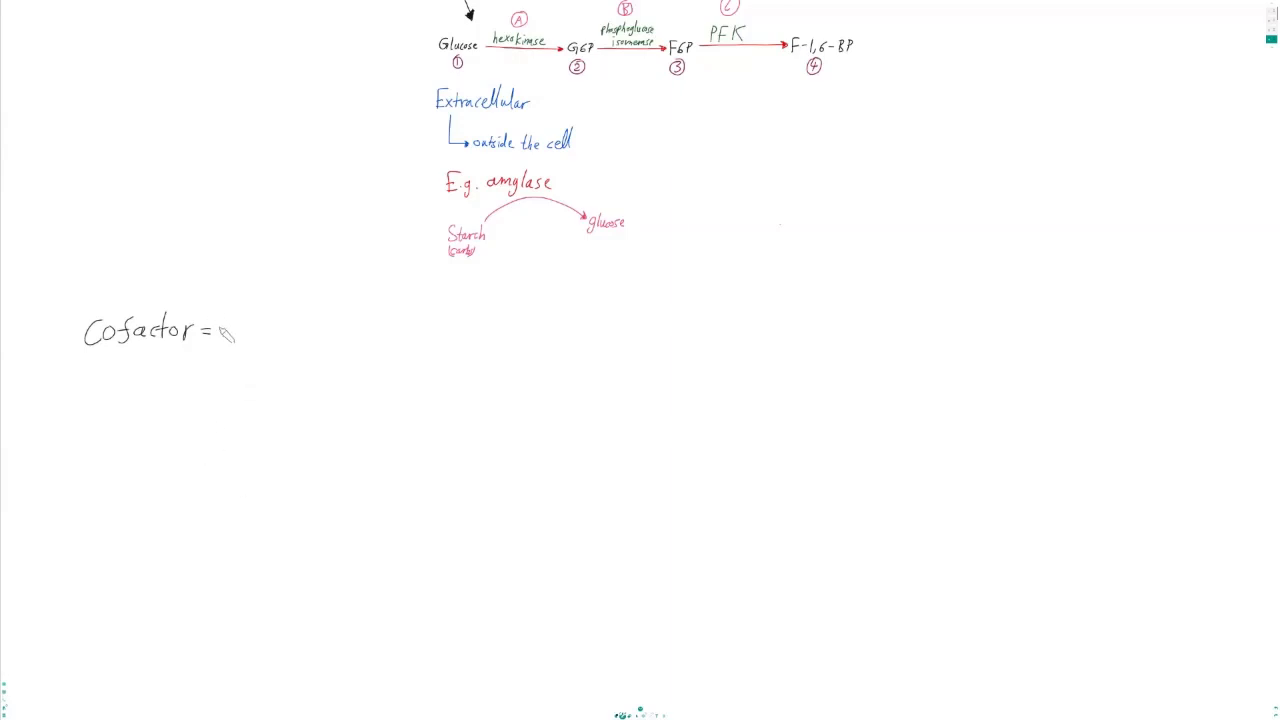
text(a substance that is required to ensure that an enzyme-catalysed)
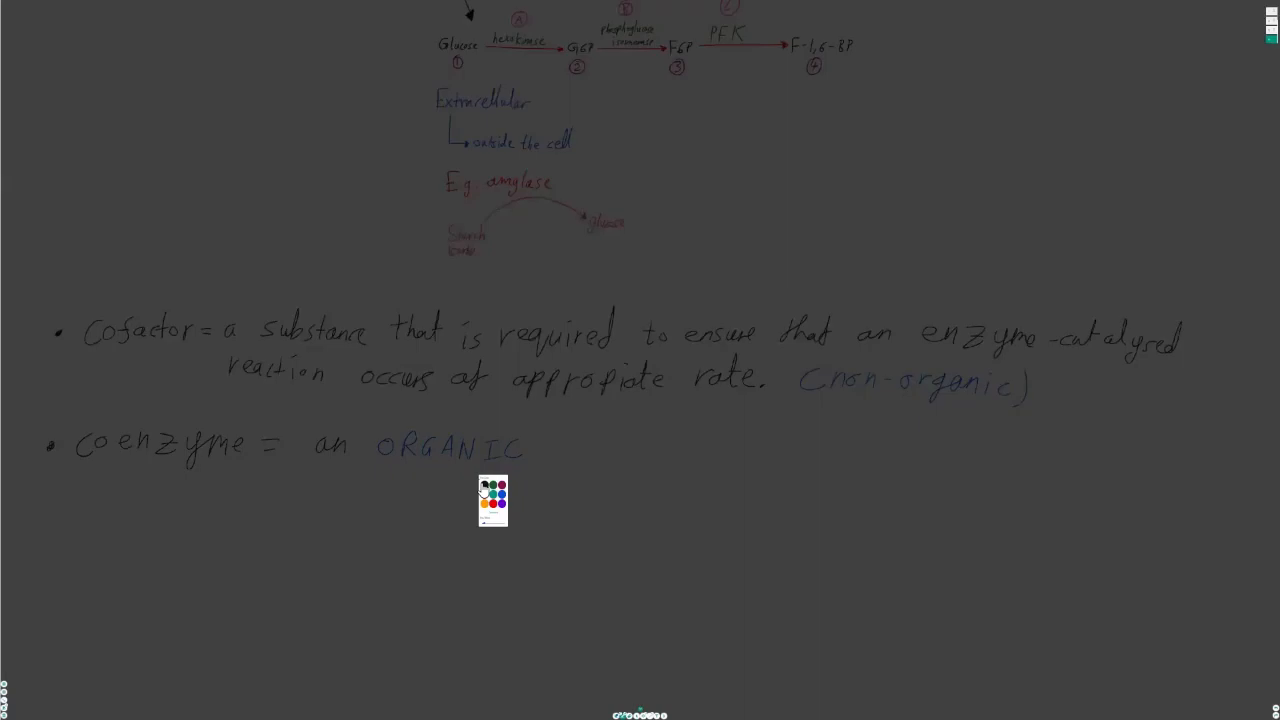
scroll(down, 3)
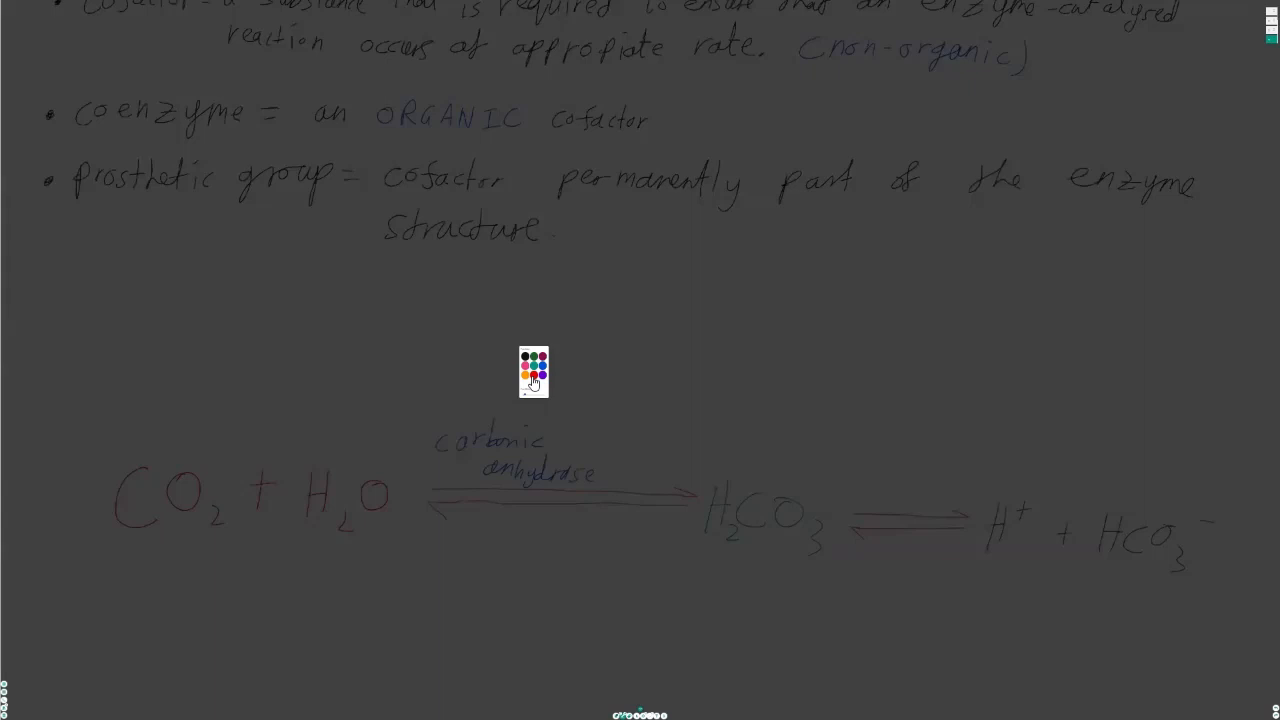
mouse_move(524, 390)
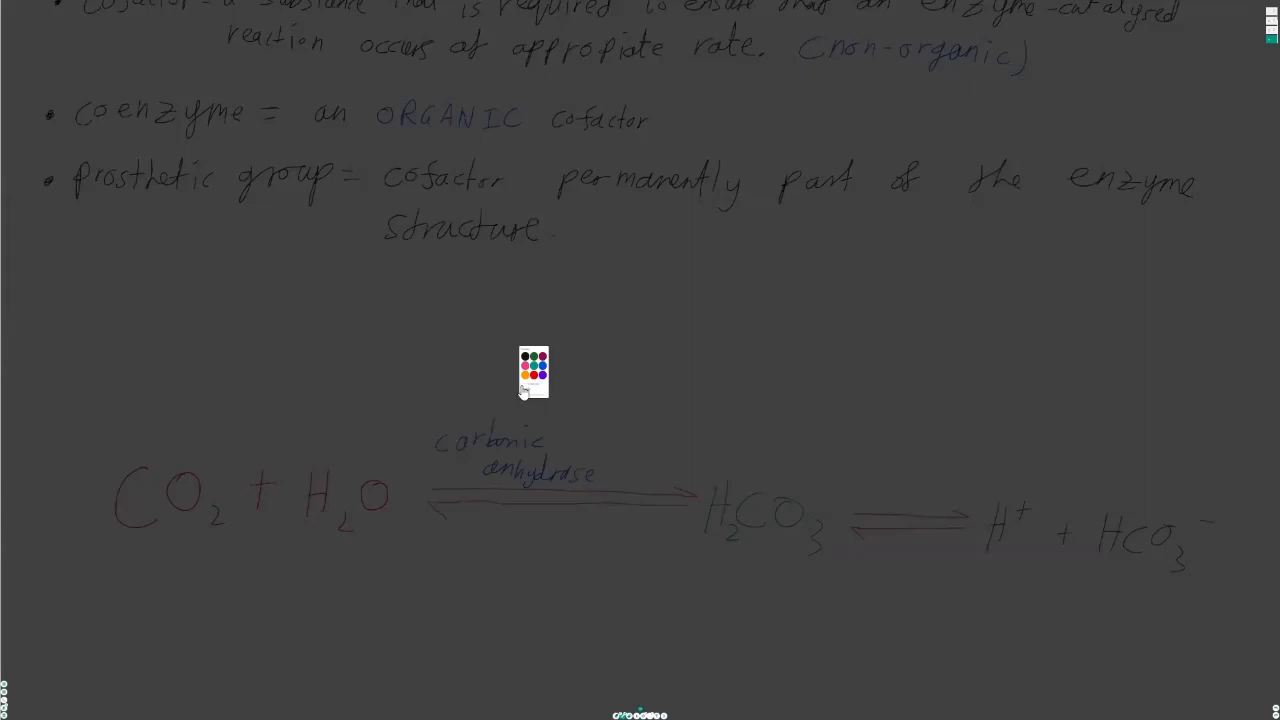